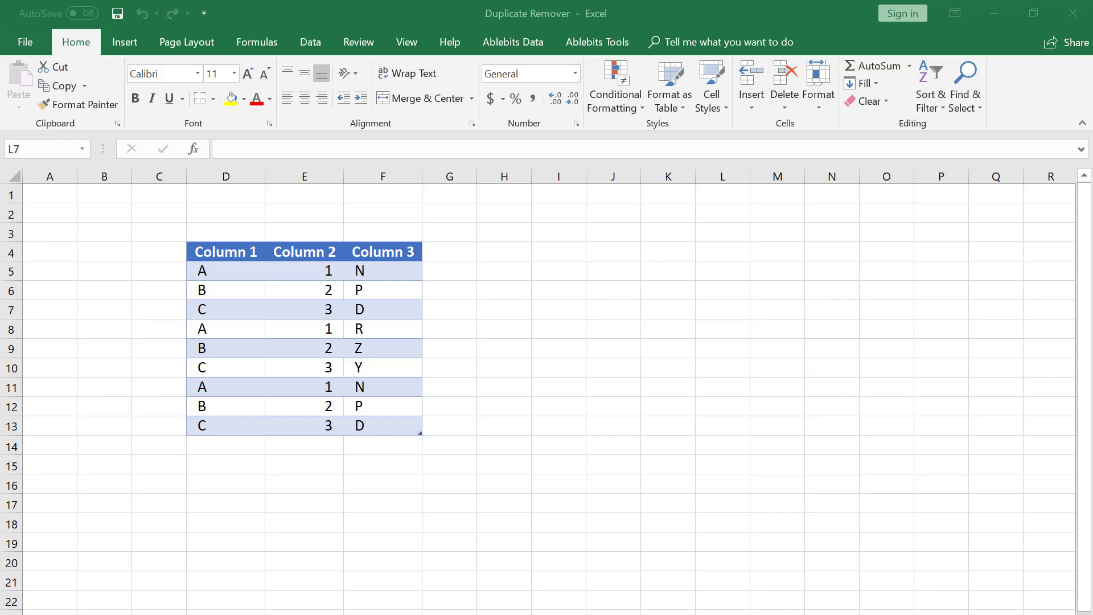
mouse_move(523, 68)
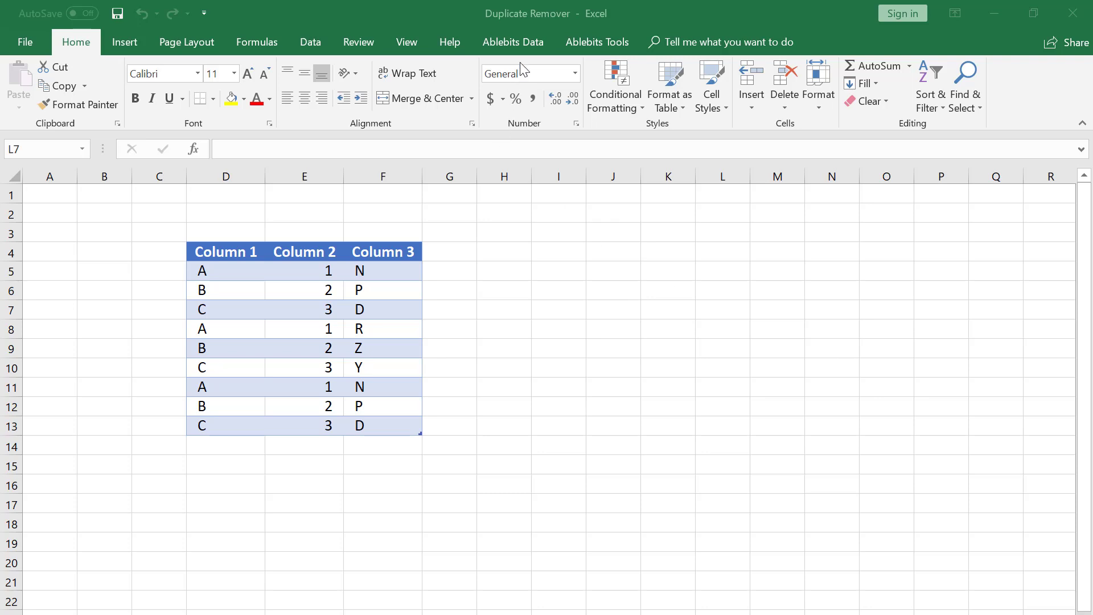
- Switch the ribbon to the Ablebits Data tab beside the three-column table
click(512, 42)
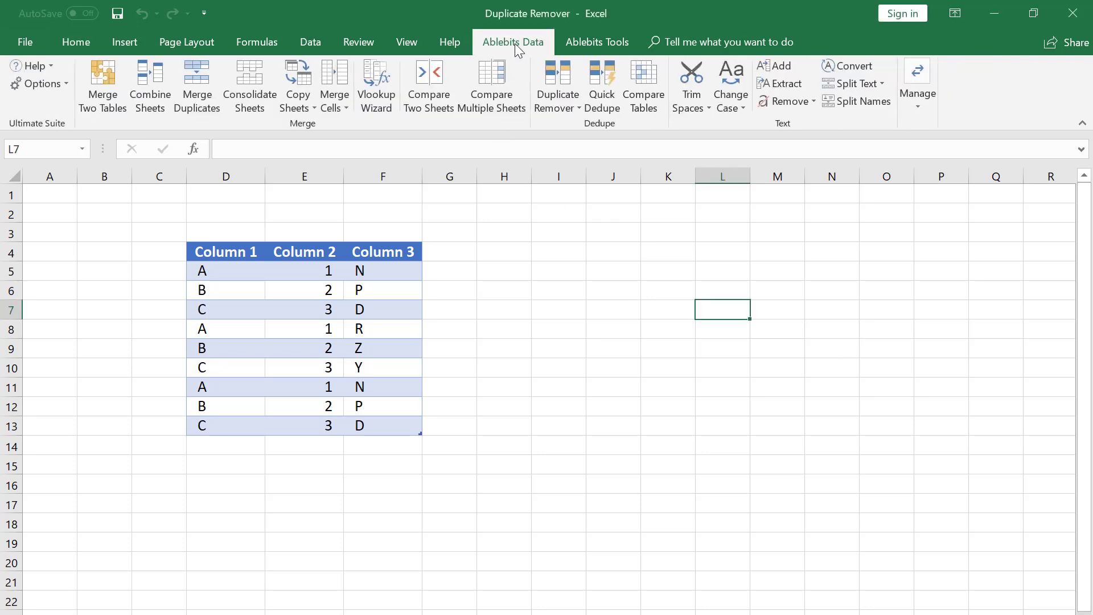
mouse_move(556, 80)
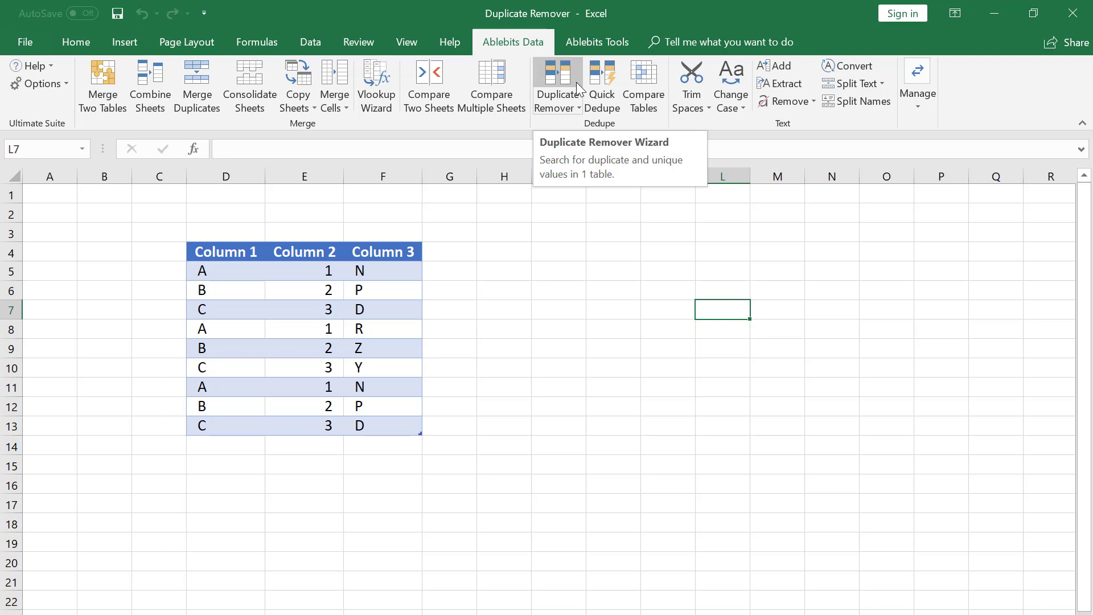
mouse_move(572, 127)
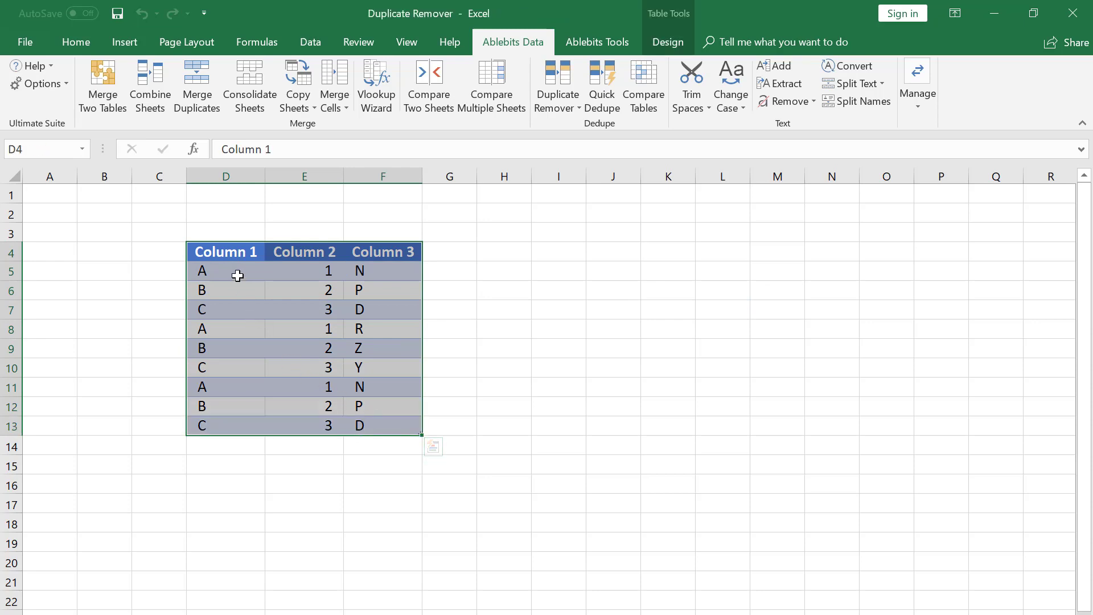
mouse_move(321, 308)
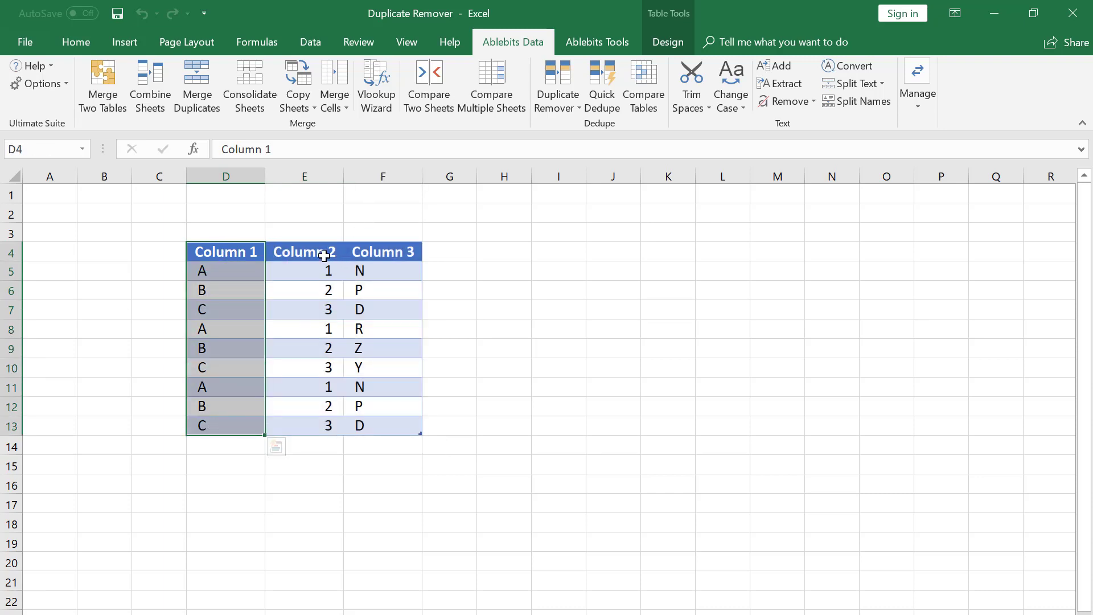
click(304, 251)
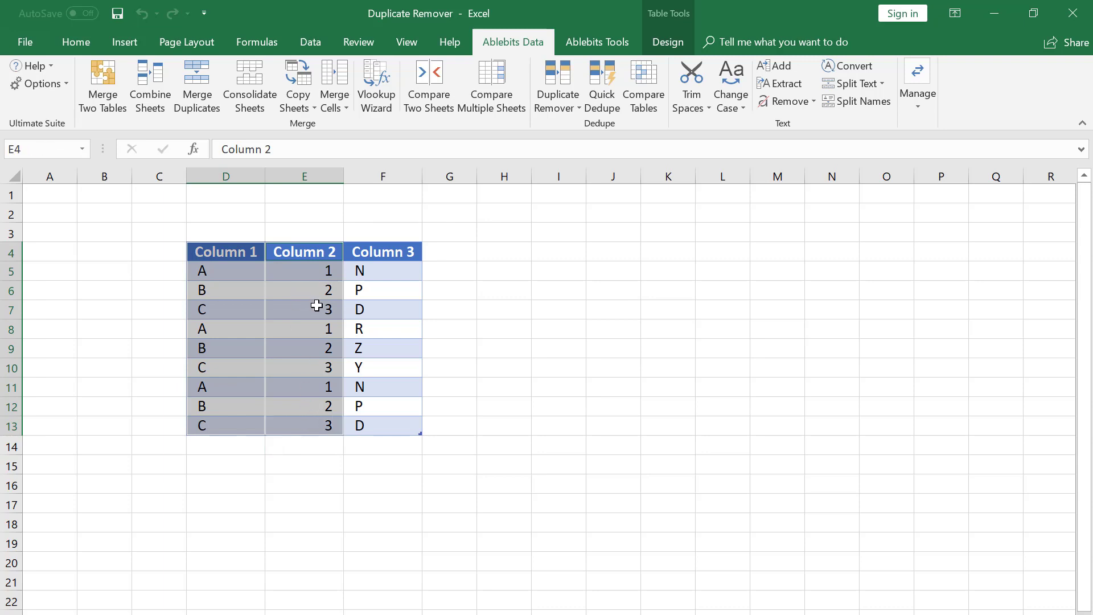
click(304, 309)
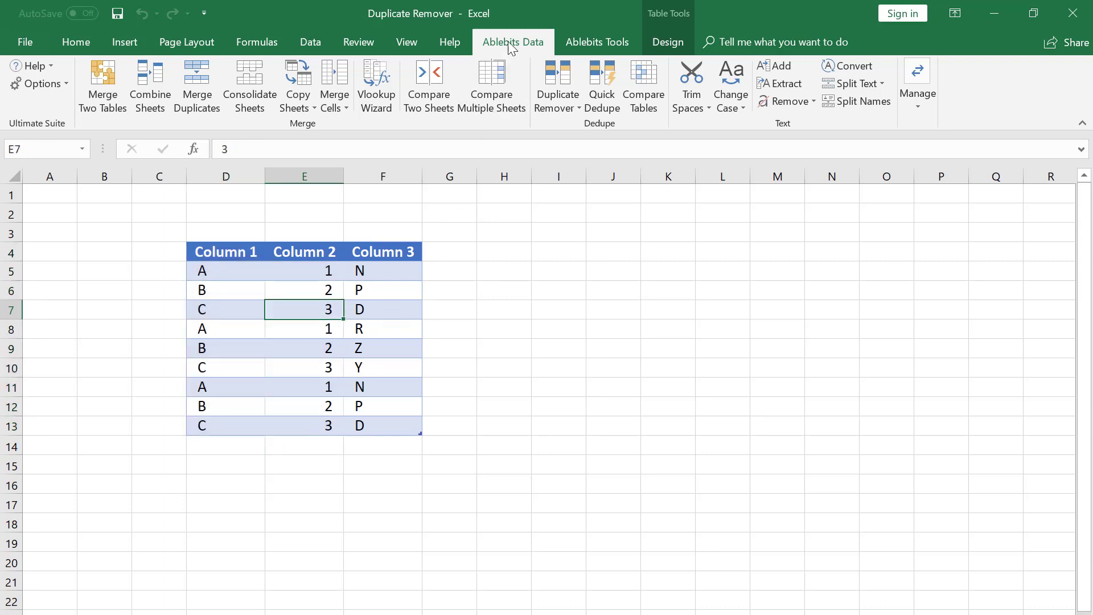
mouse_move(593, 139)
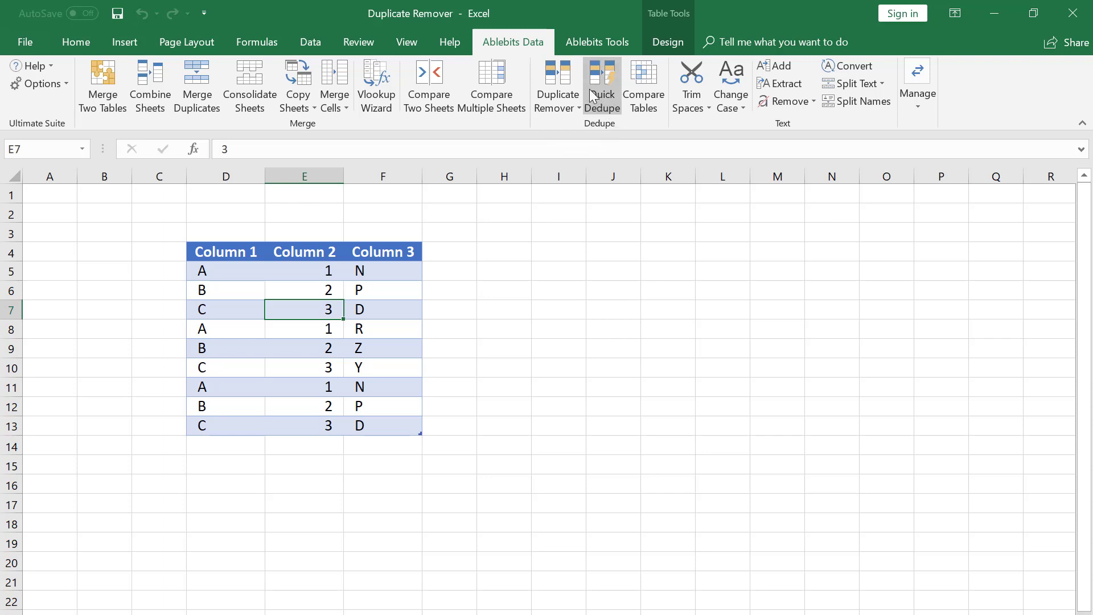
mouse_move(557, 84)
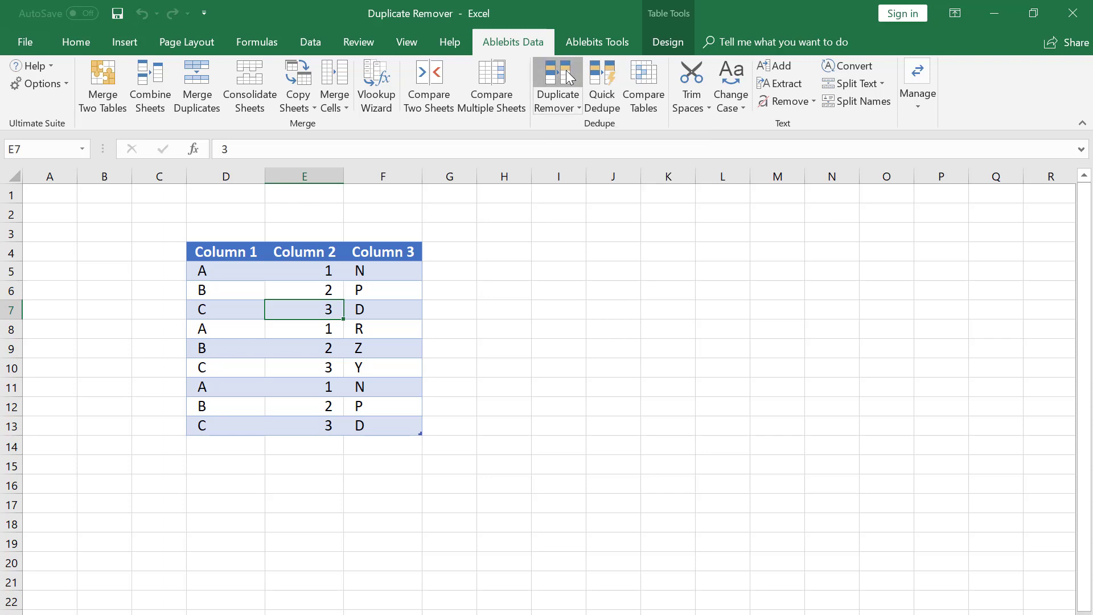
- Launch Duplicate Remover for table D4:F13 with worksheet backup enabled
click(556, 82)
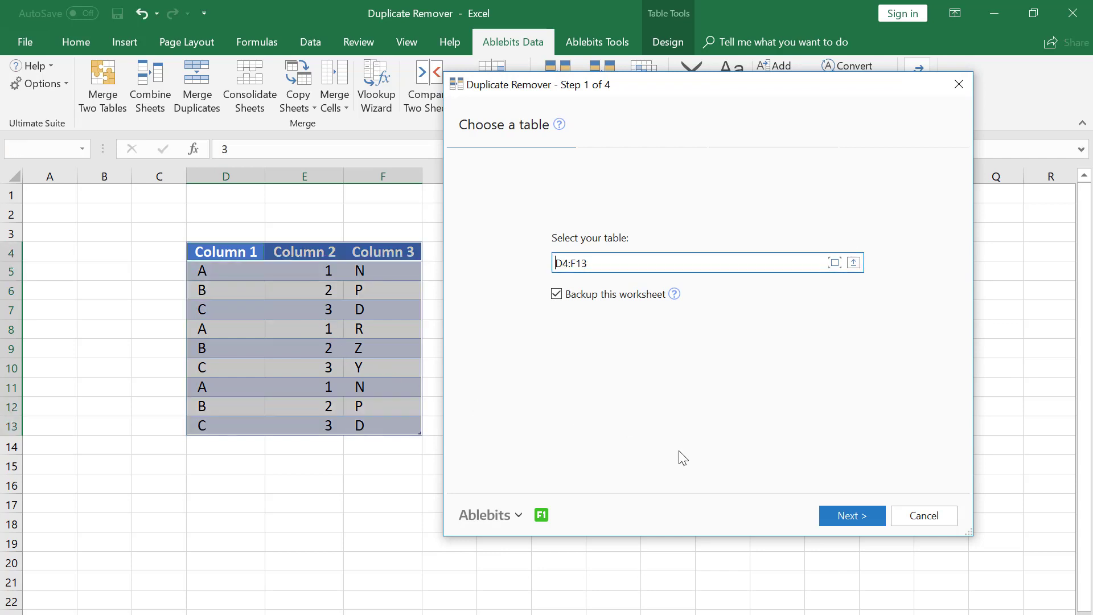
- Accept range D4:F13, choose 'Duplicates except 1st occurrences', and advance to column selection
click(850, 515)
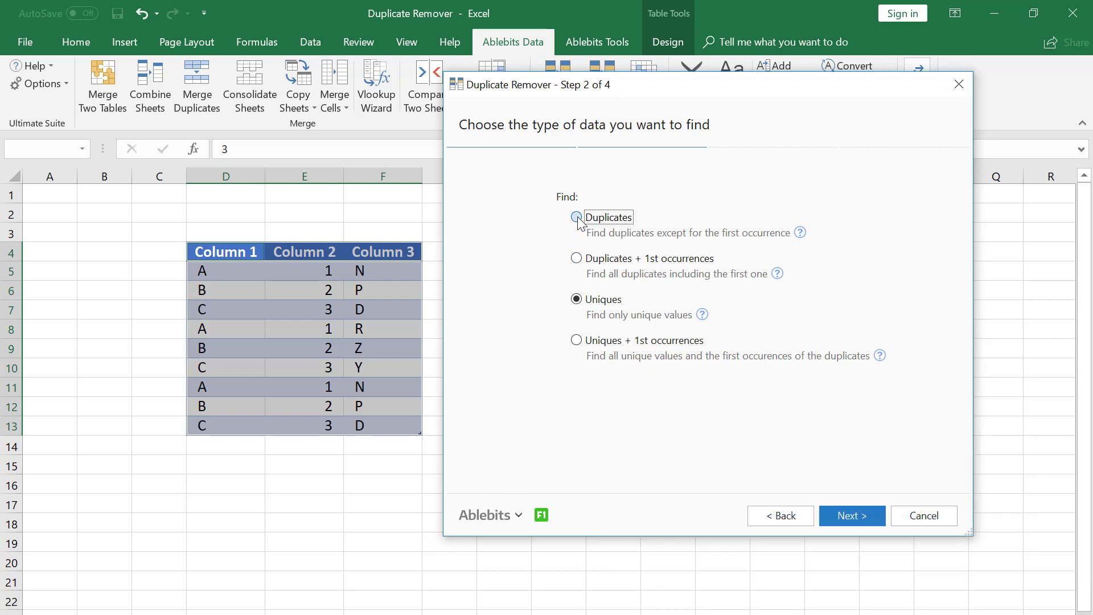
click(576, 217)
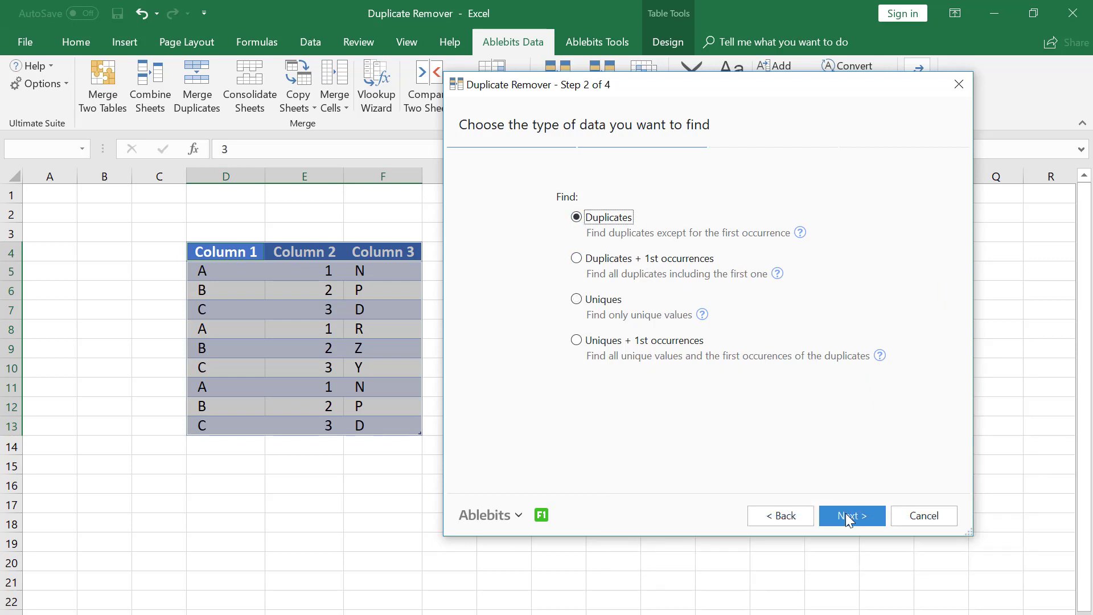
click(850, 515)
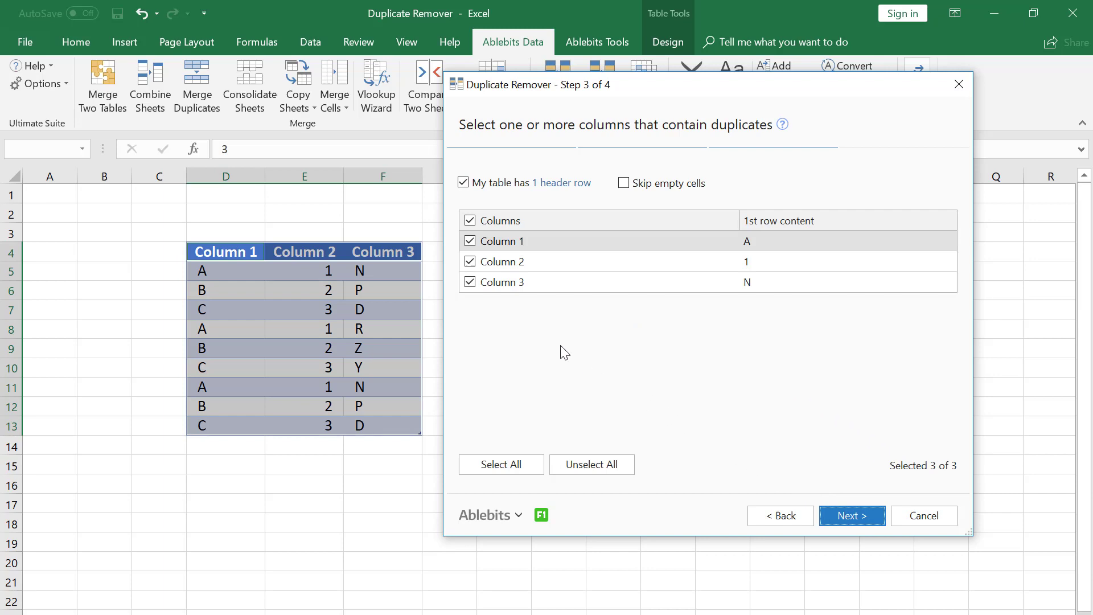
mouse_move(670, 145)
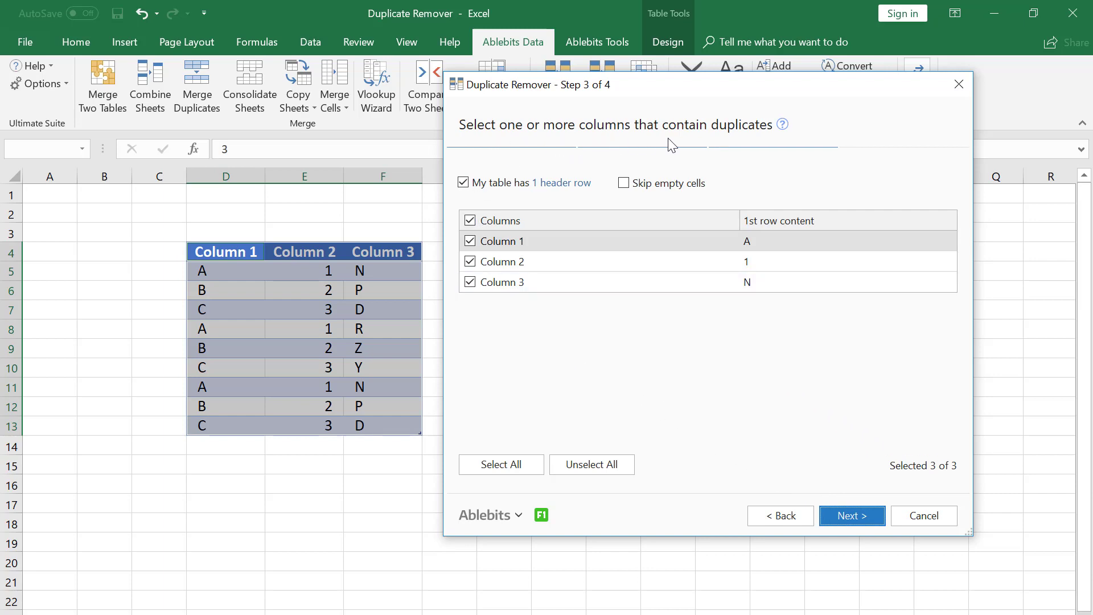
mouse_move(519, 186)
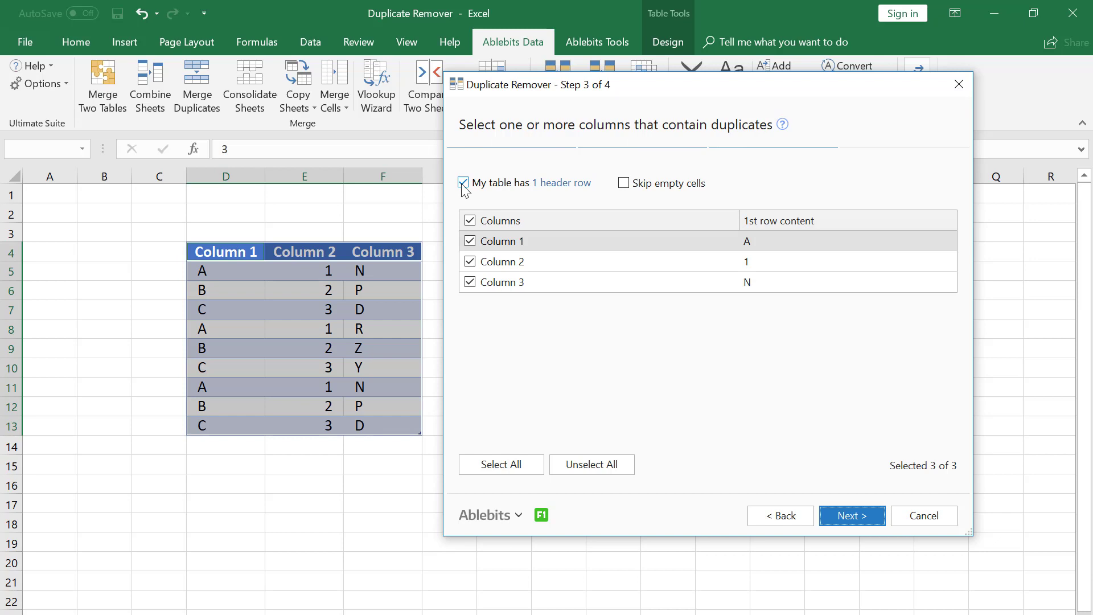
mouse_move(465, 187)
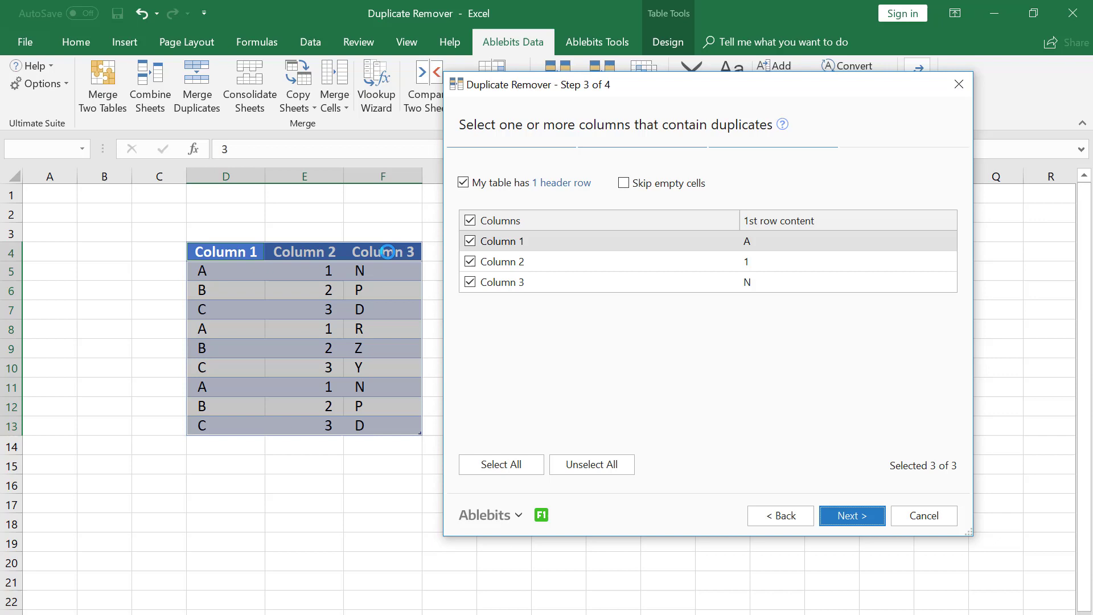
mouse_move(594, 202)
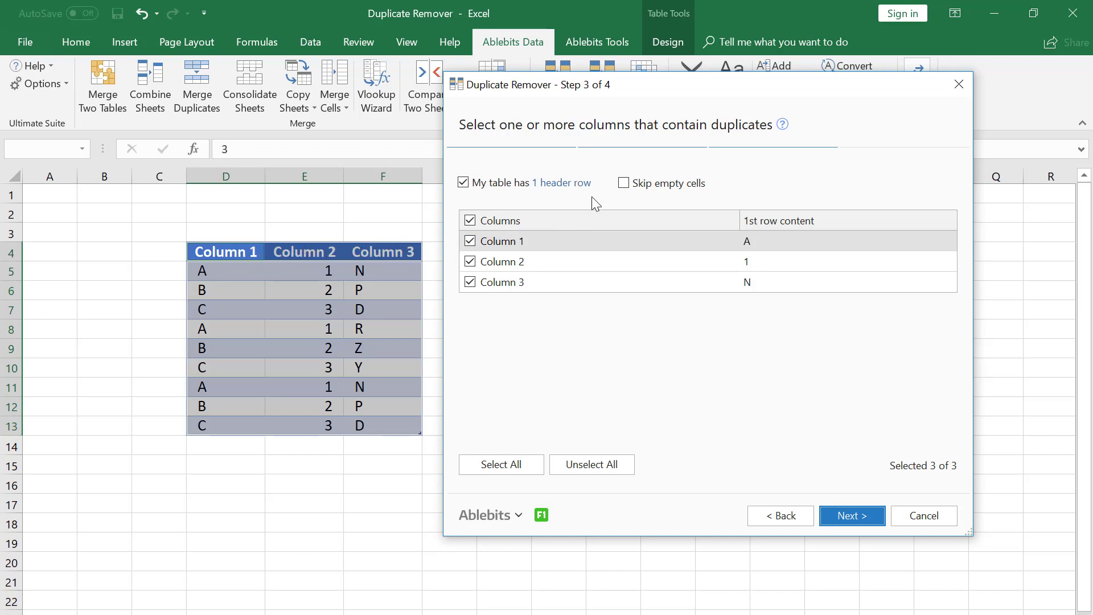
mouse_move(561, 183)
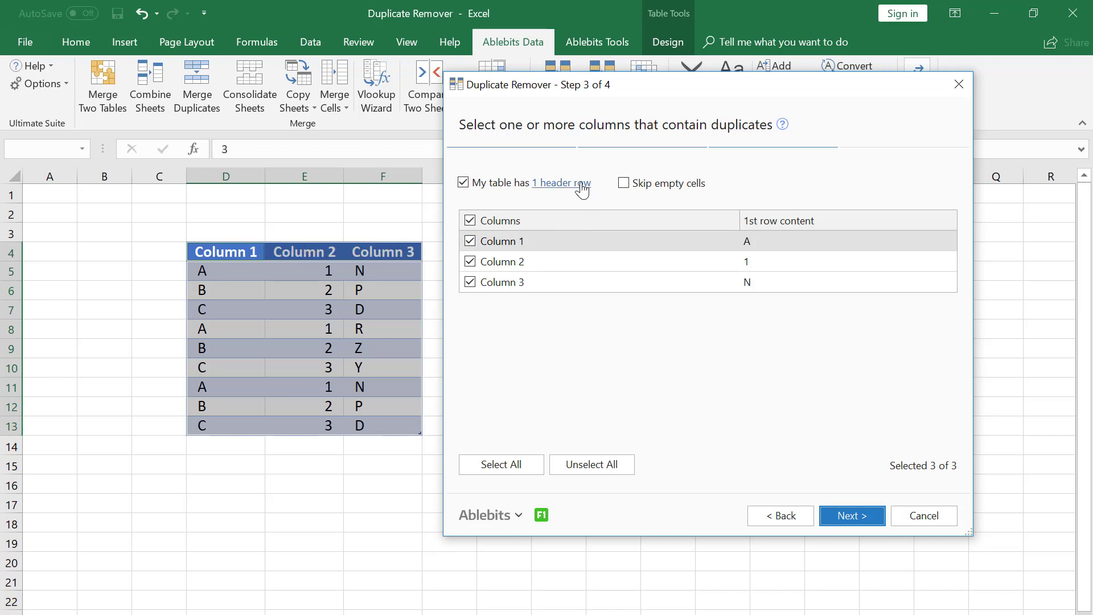
- Uncheck 'My table has header row' in the Duplicate Remover column step
click(558, 182)
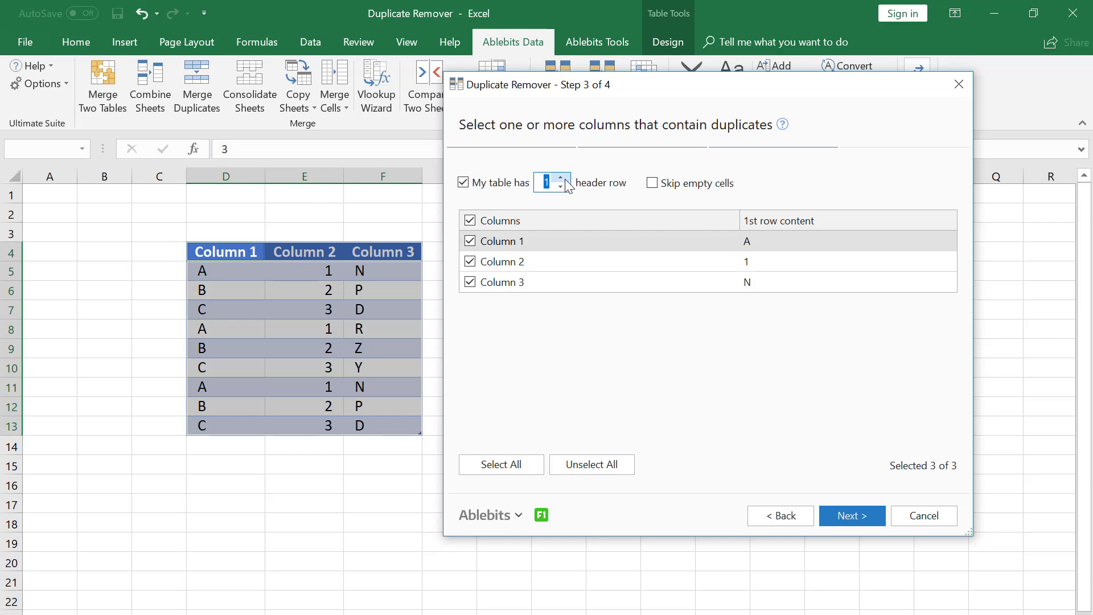
click(561, 178)
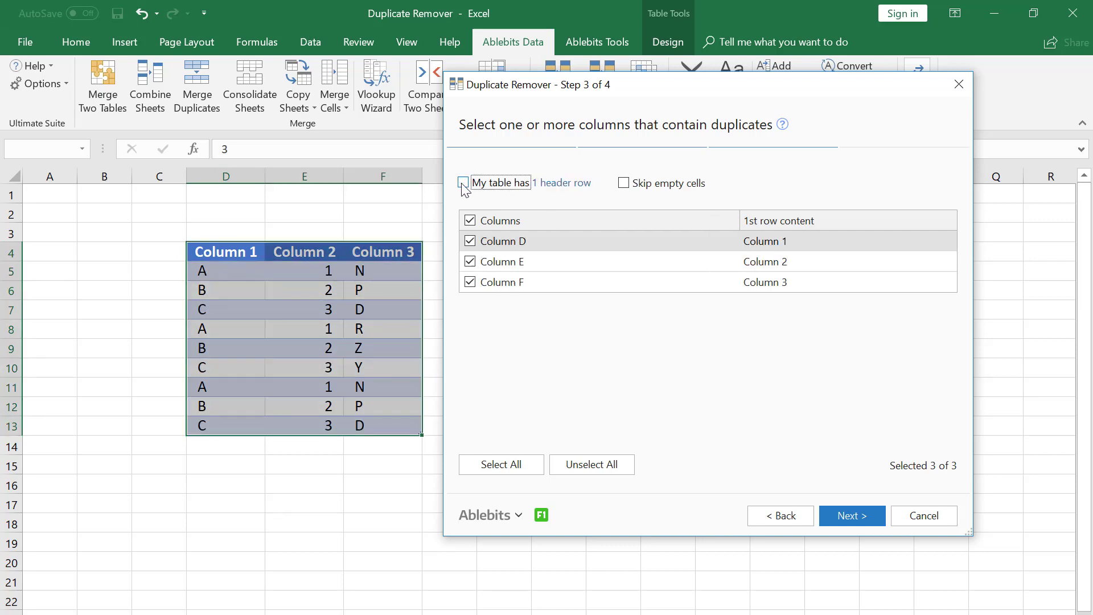
- Restore the 1 header row, uncheck Column 3, and advance to the action step
click(463, 183)
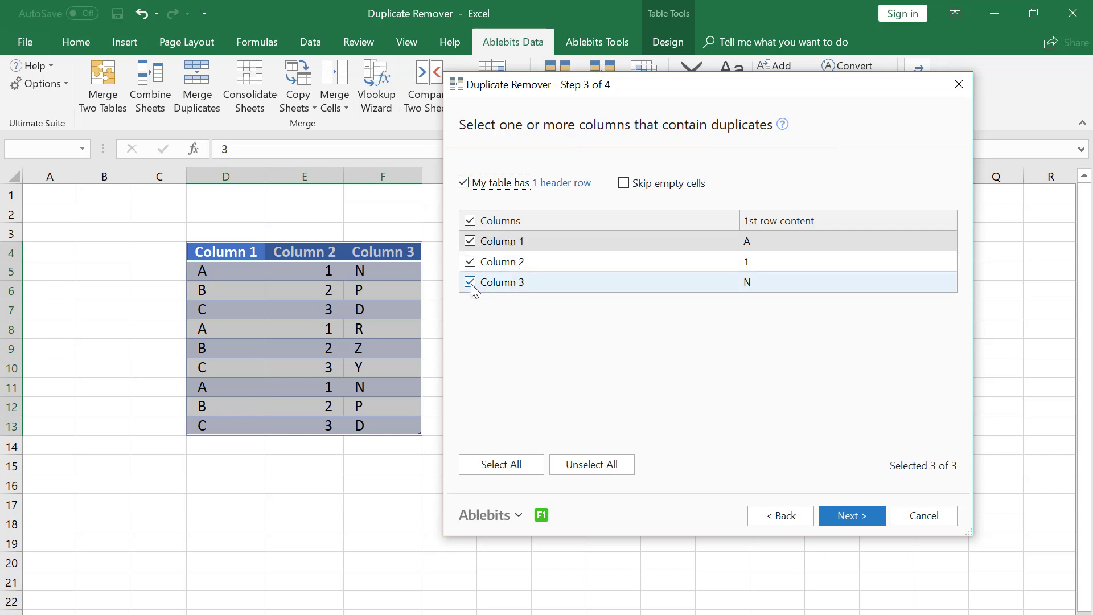
click(469, 283)
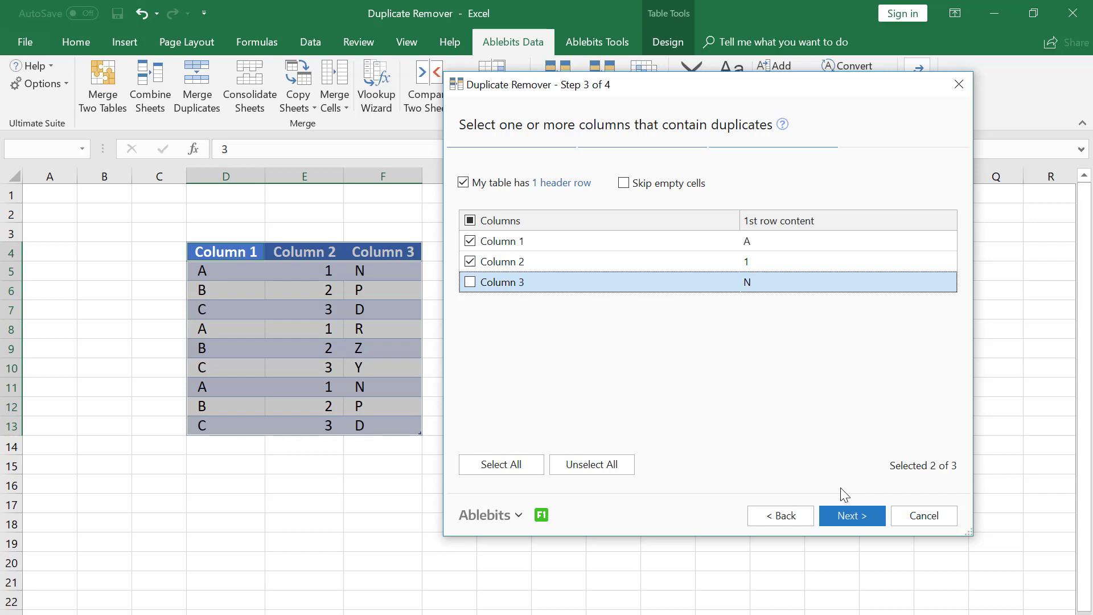
mouse_move(851, 515)
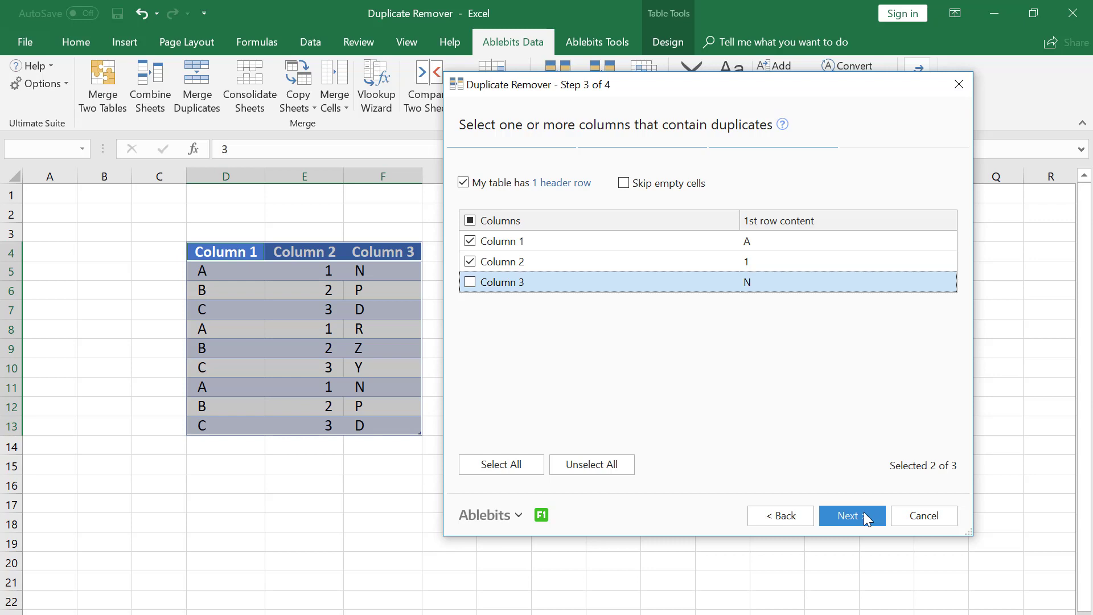
click(851, 515)
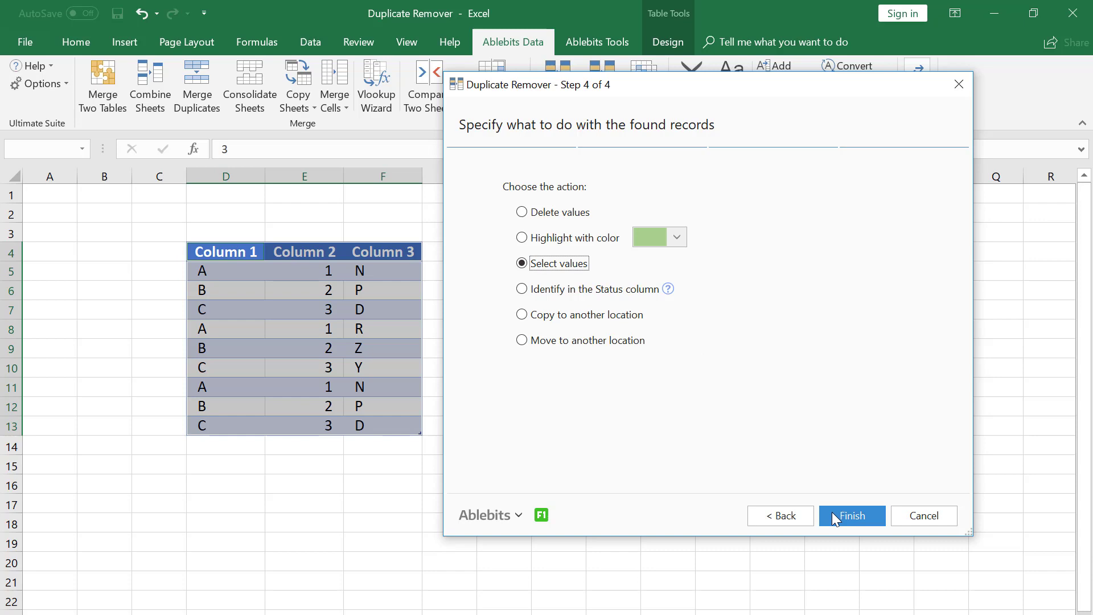
- Finish with 'Select values' to select the six duplicates in rows 8–13
click(851, 516)
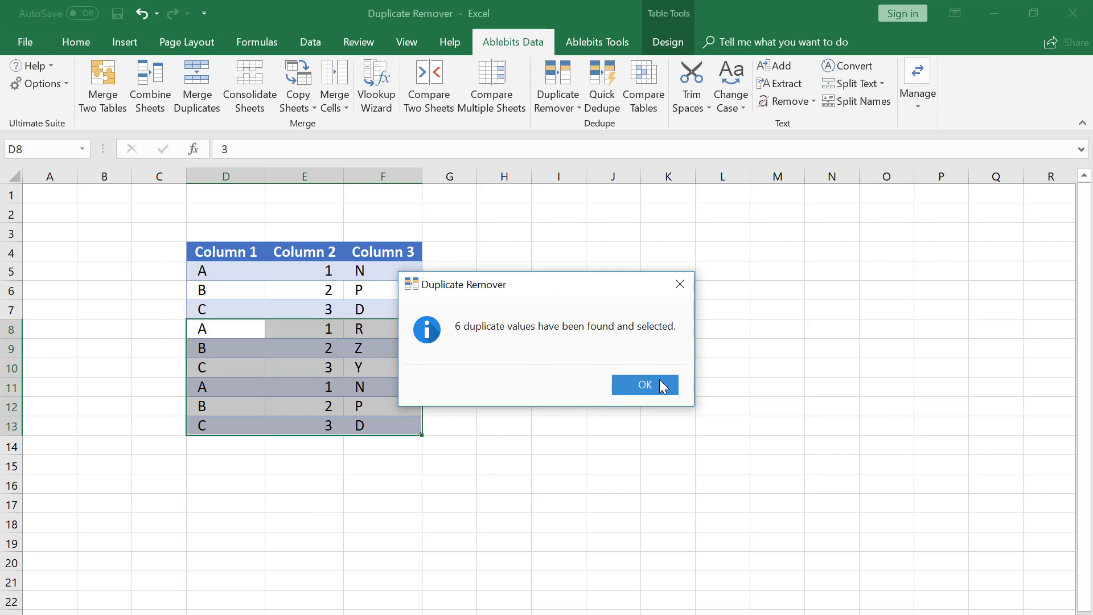
- Close the 'six duplicates found' message, keeping rows 8–13 selected
click(643, 385)
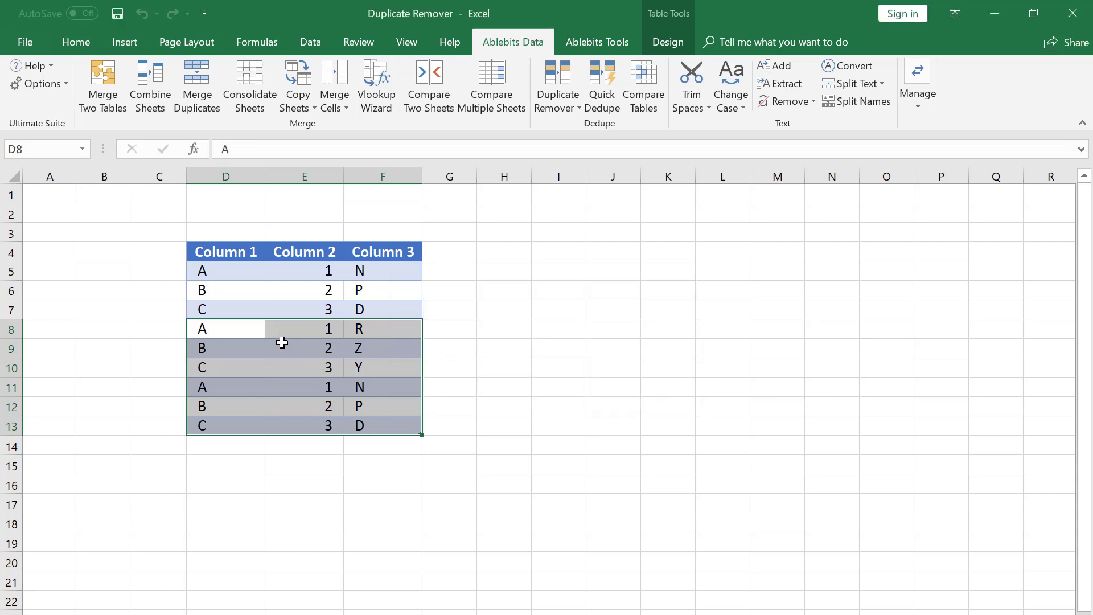
mouse_move(229, 362)
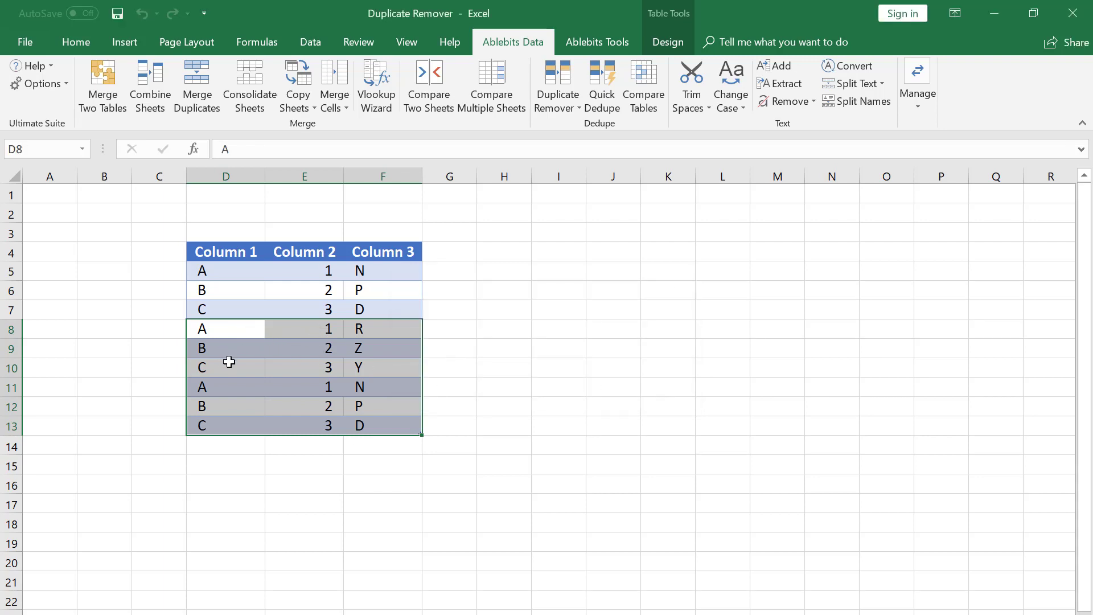